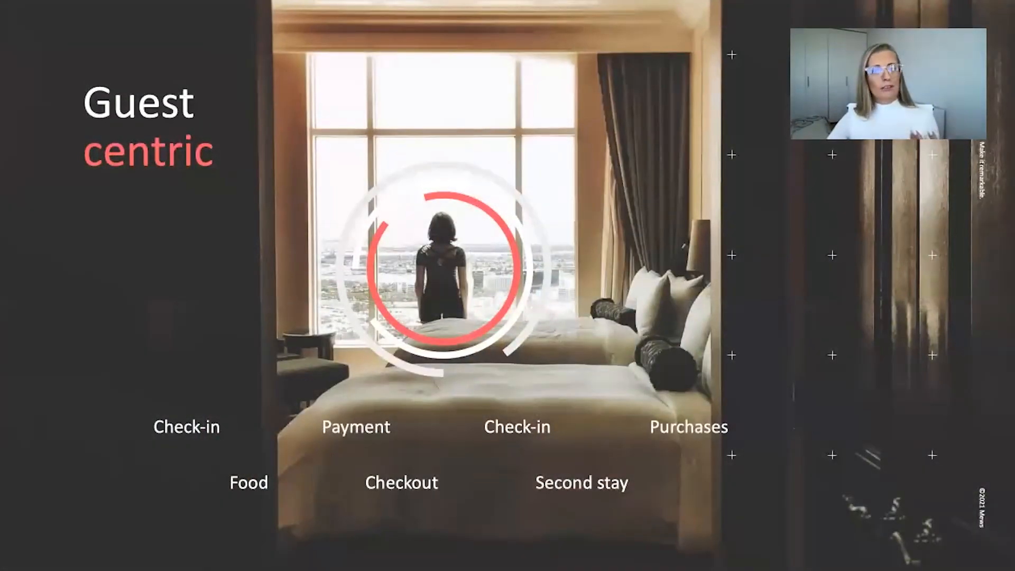
pyautogui.press('volumeup')
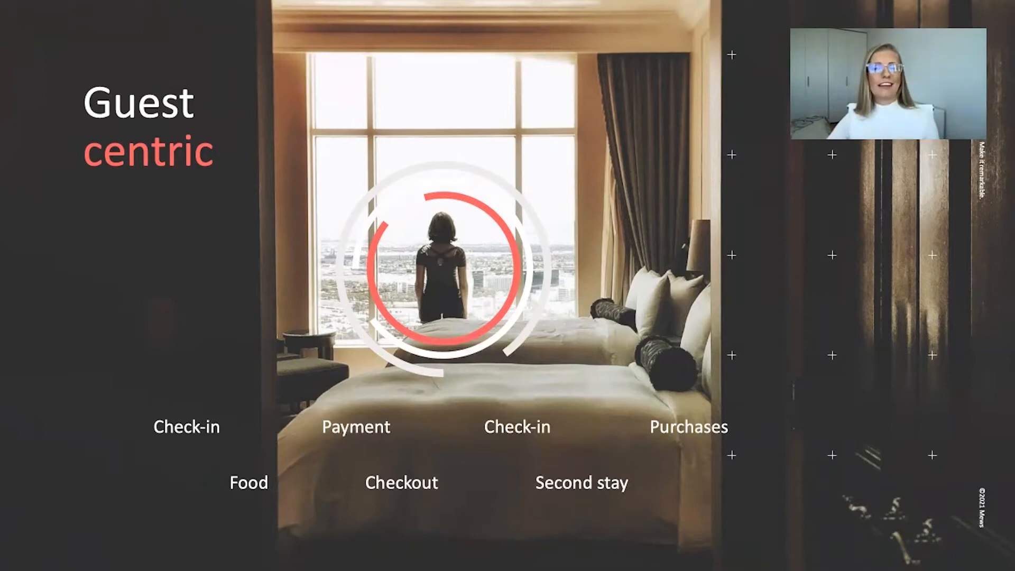
pyautogui.press('Right')
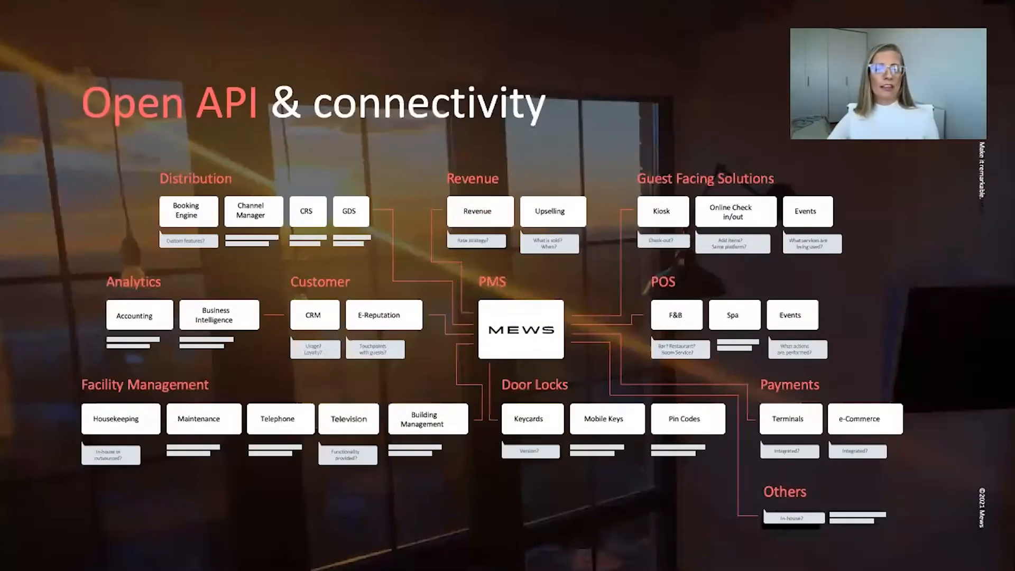